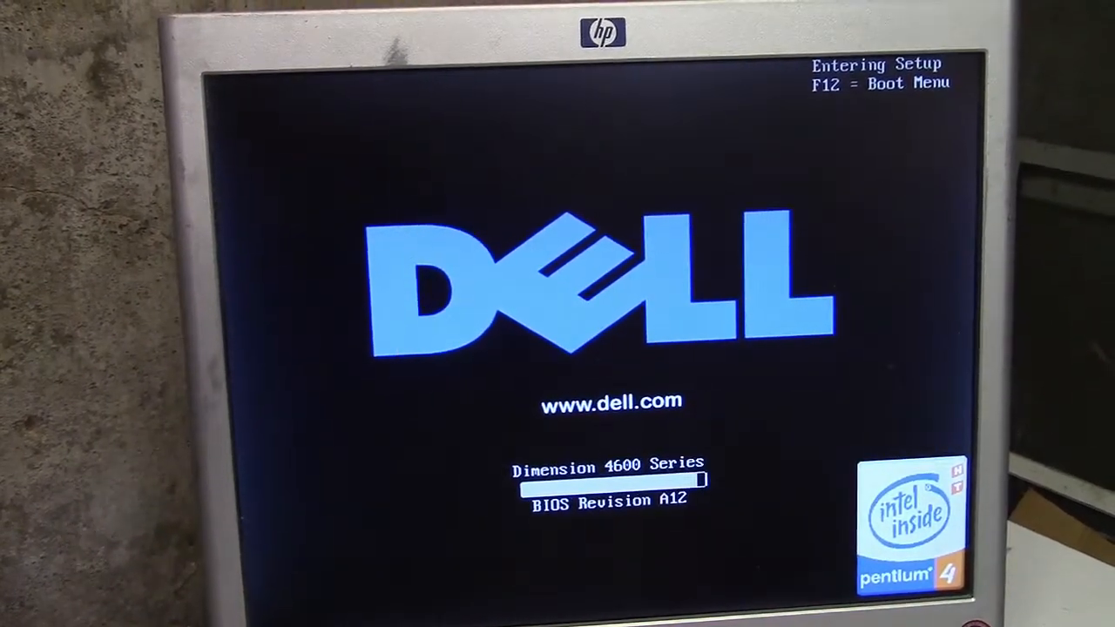
- Enter the Dell Dimension 4600 System Setup and move to Drive Configuration
{"action": "key", "text": "f2"}
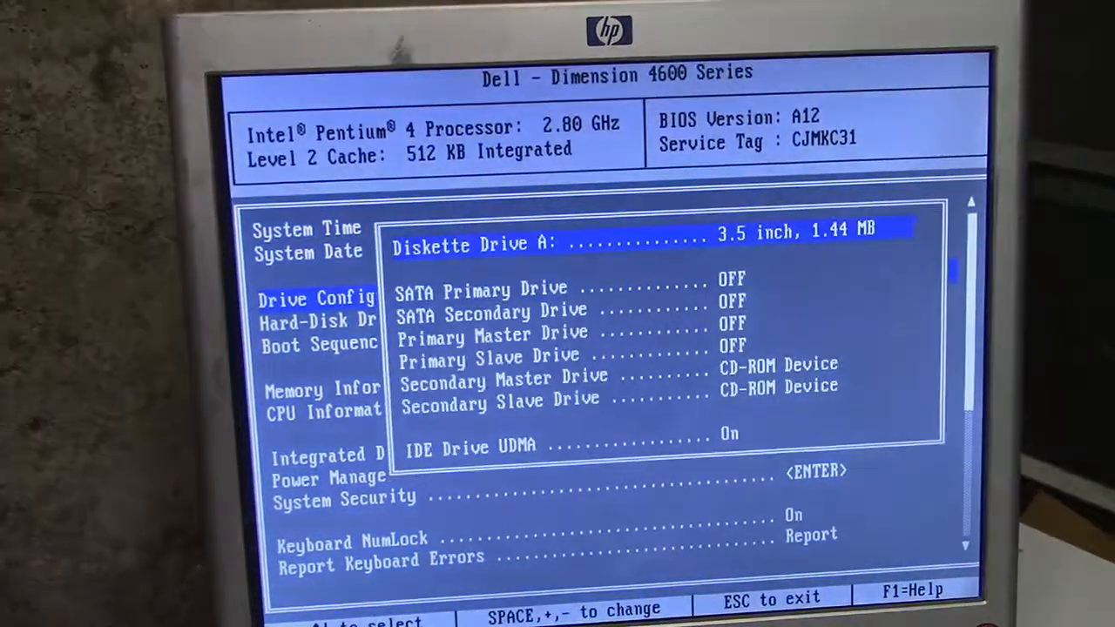
{"action": "key", "text": "down"}
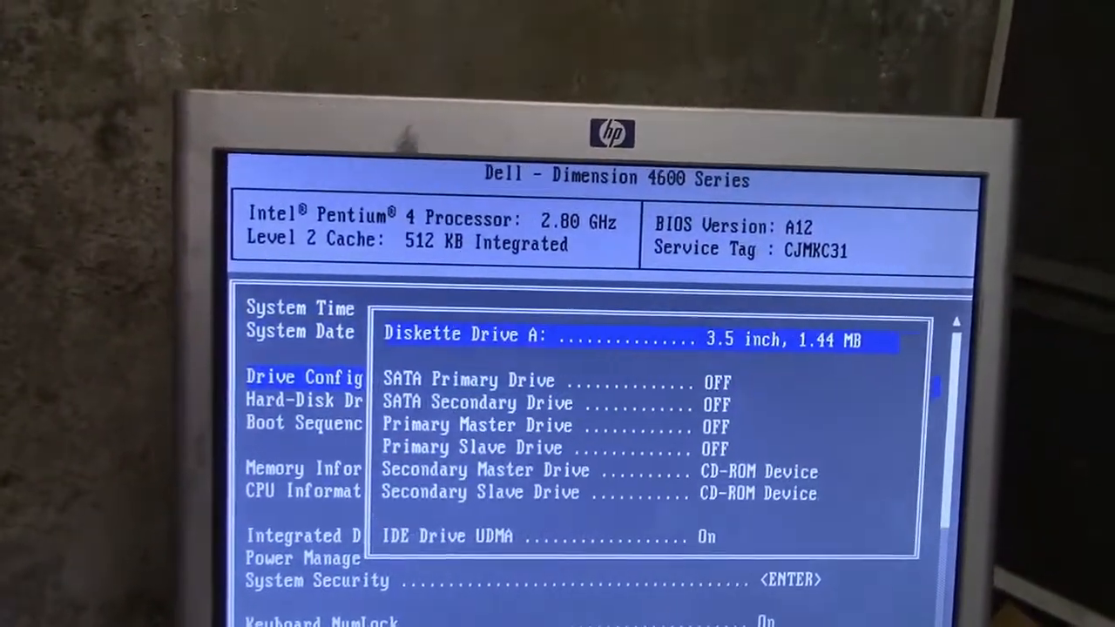
{"action": "key", "text": "down"}
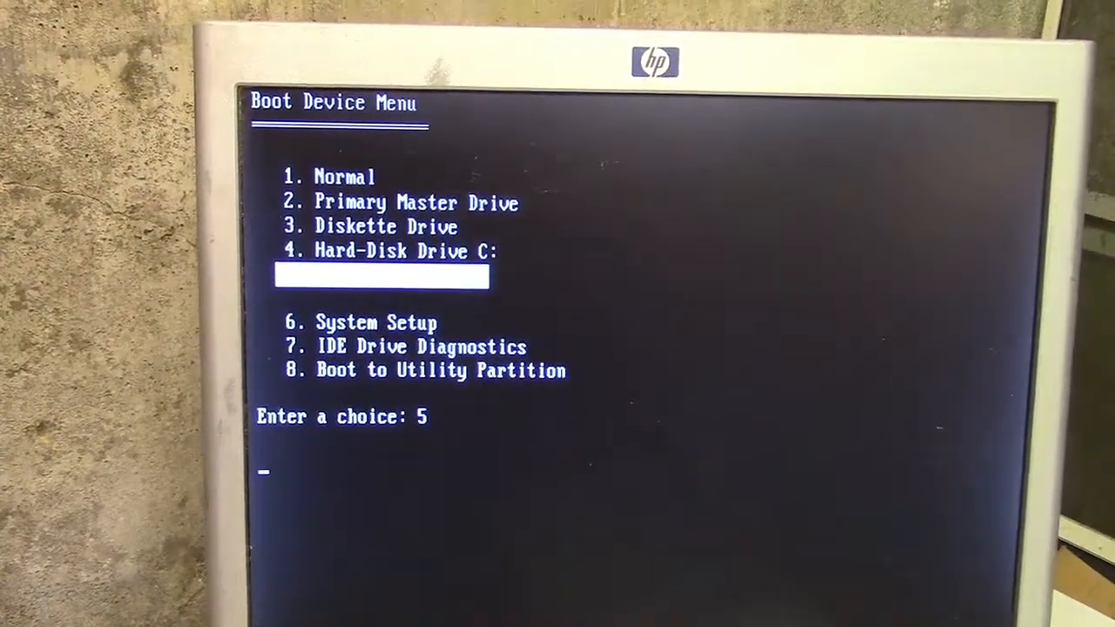
- Boot from boot menu choice 5 into PC-Check Hard Disk Diagnostics
{"action": "key", "text": "enter"}
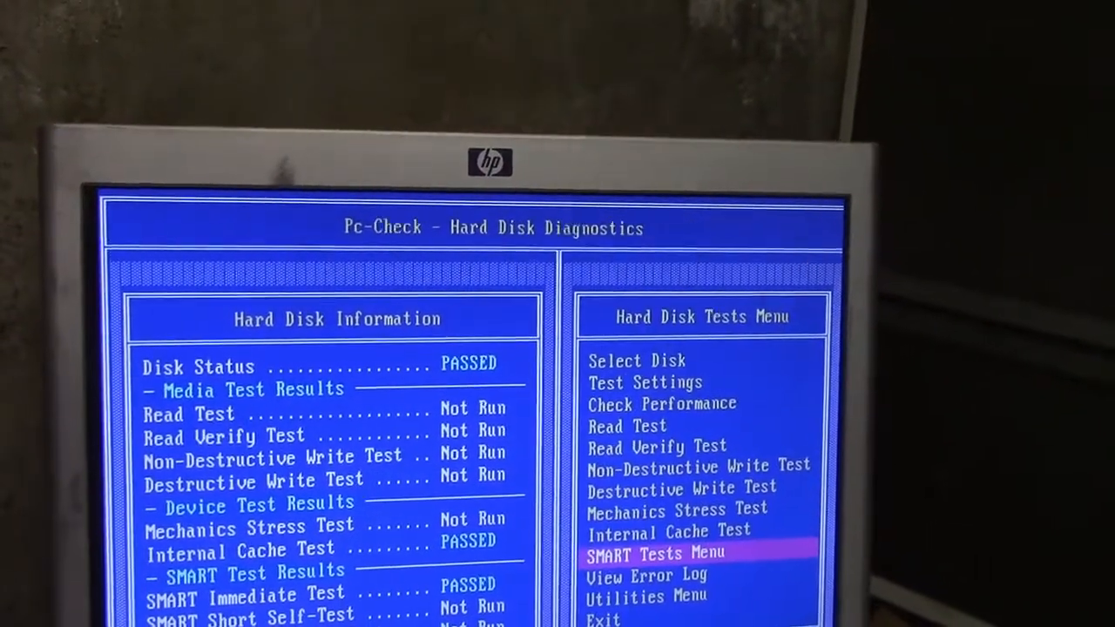
{"action": "left_click", "coordinate": [680, 488]}
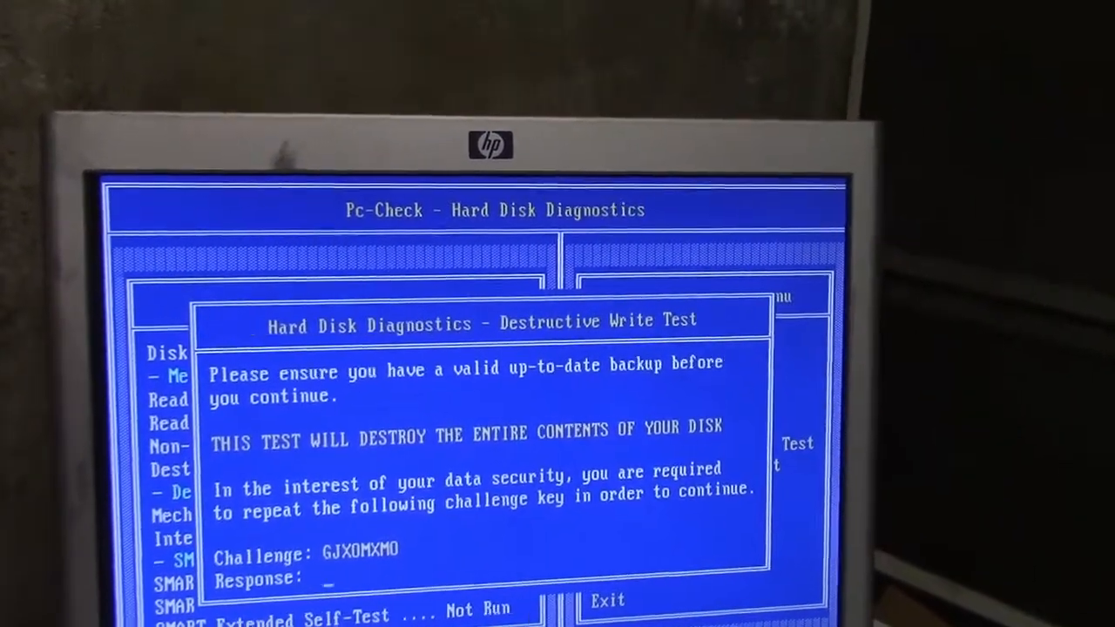
{"action": "type", "text": "GJXO"}
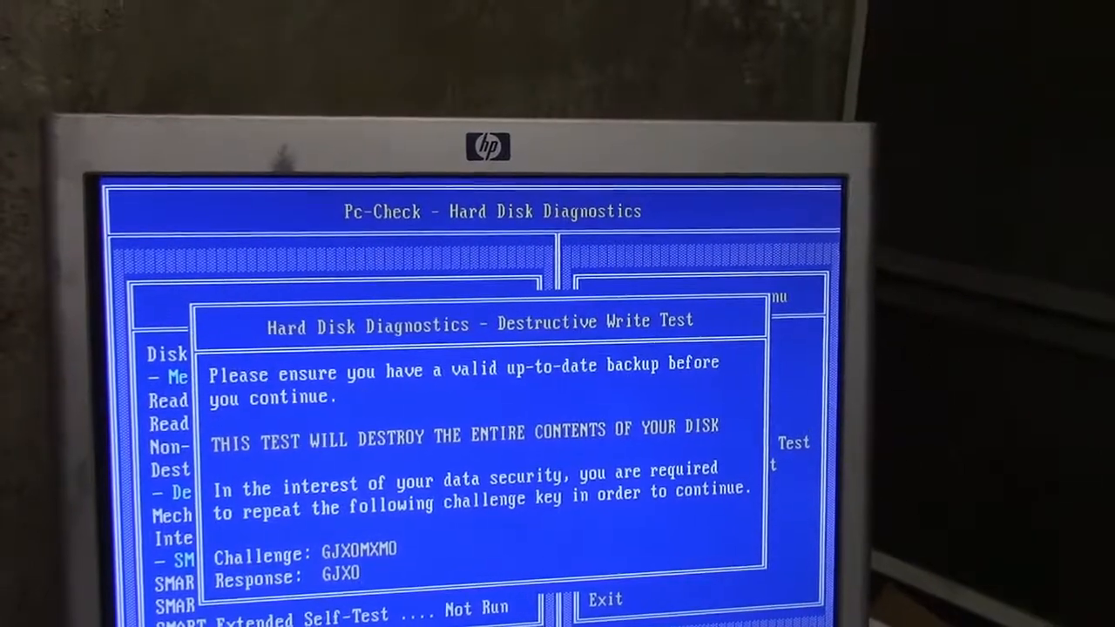
{"action": "type", "text": "MXM"}
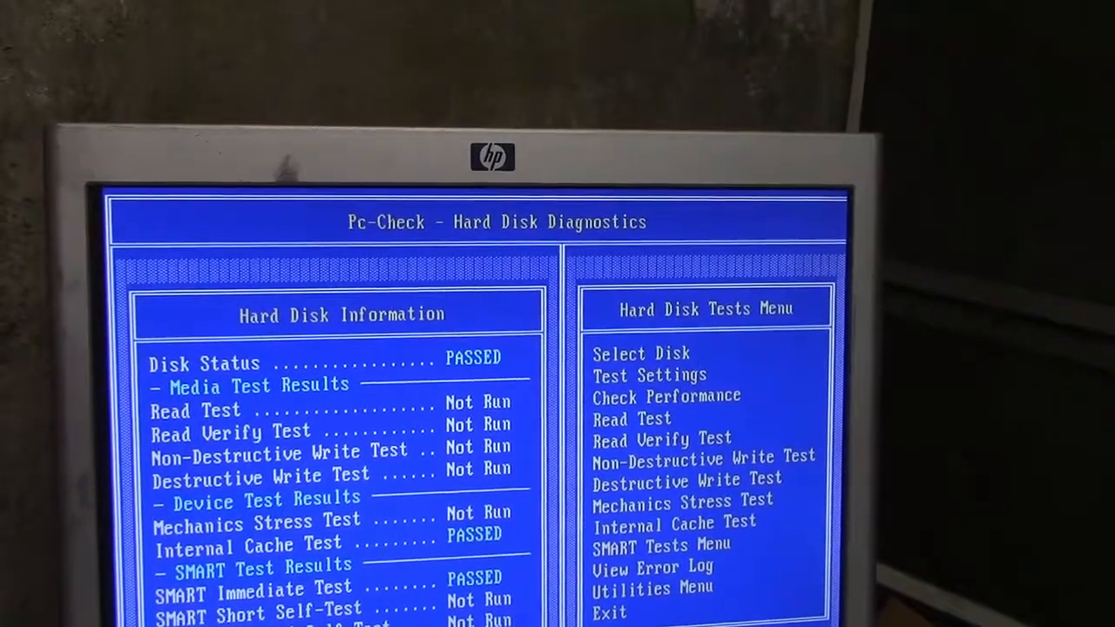
{"action": "left_click", "coordinate": [687, 484]}
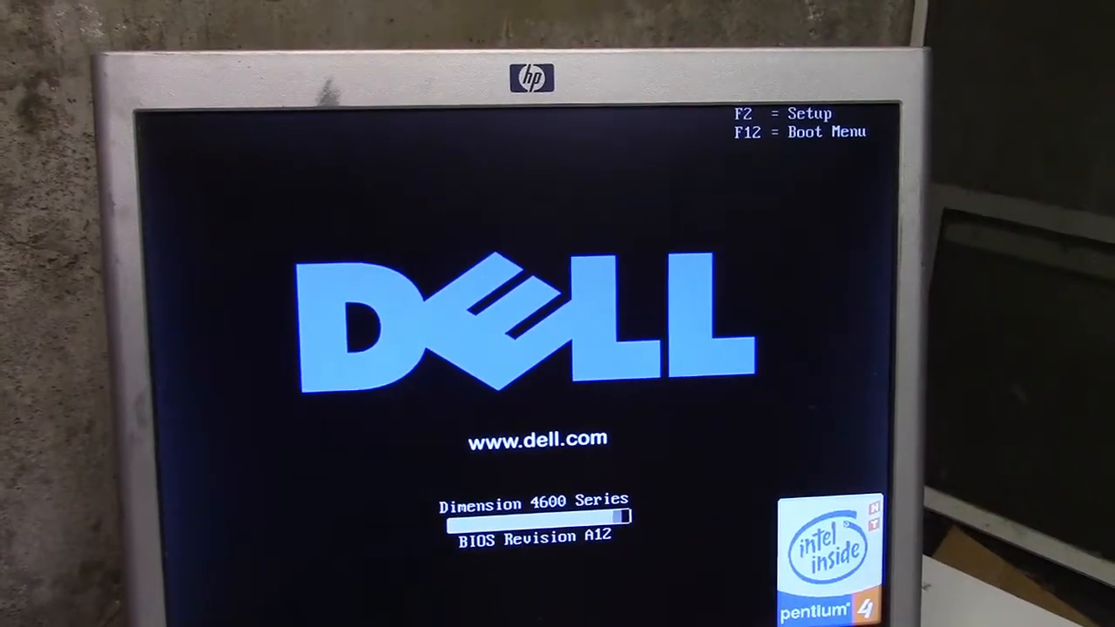
- Boot the PC from choice 3 of the one-time Boot Device Menu
{"action": "key", "text": "f12"}
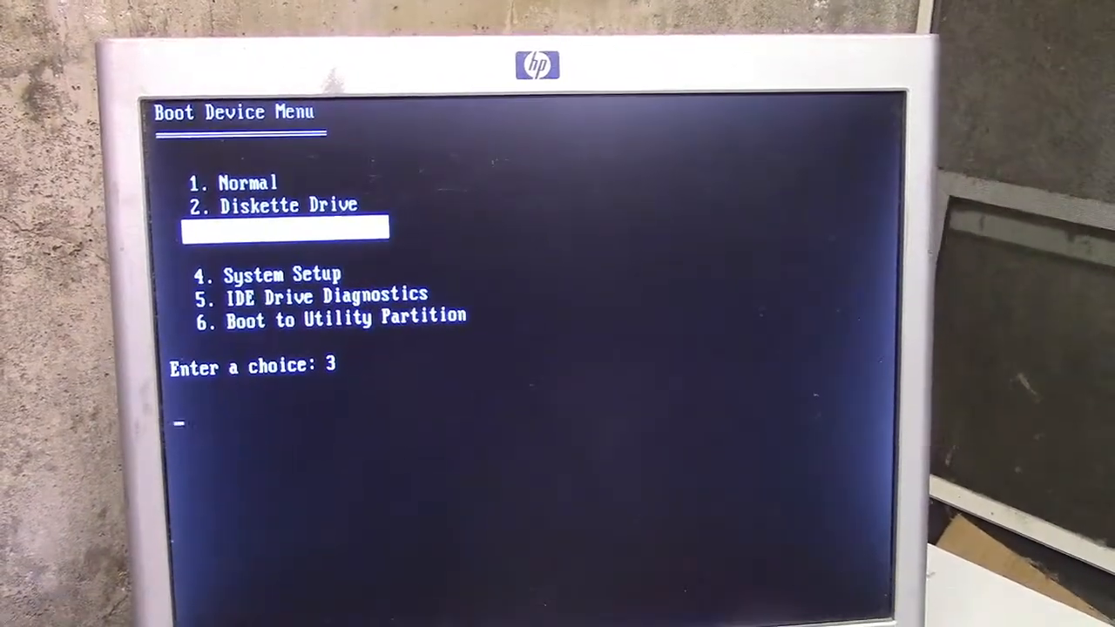
{"action": "key", "text": "enter"}
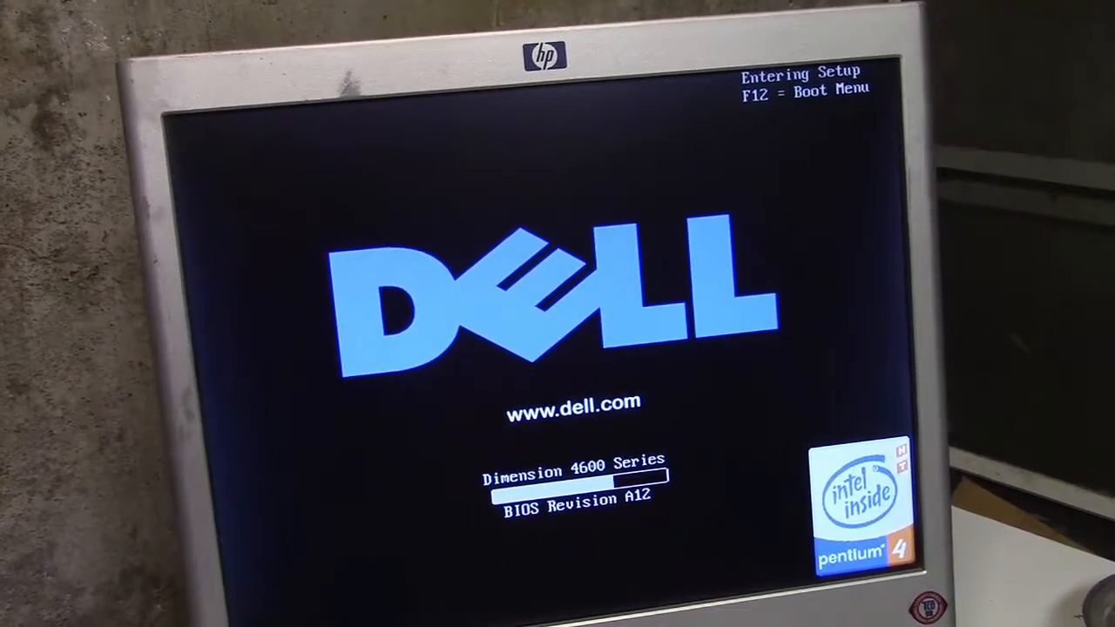
{"action": "key", "text": "f2"}
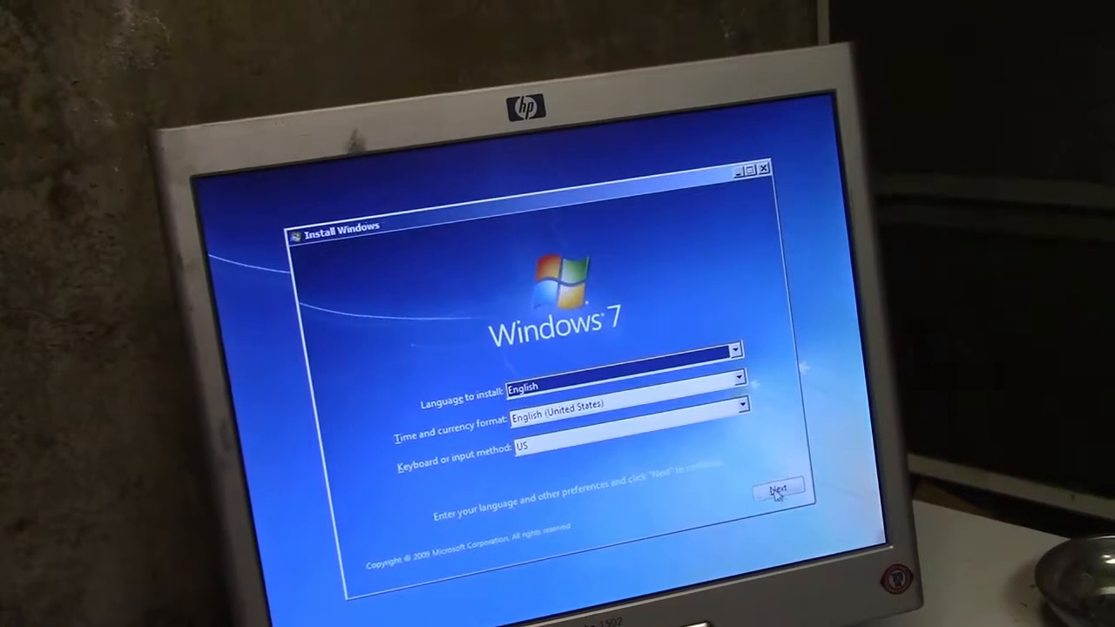
- Accept English language, English (United States) format and US keyboard settings
{"action": "left_click", "coordinate": [778, 490]}
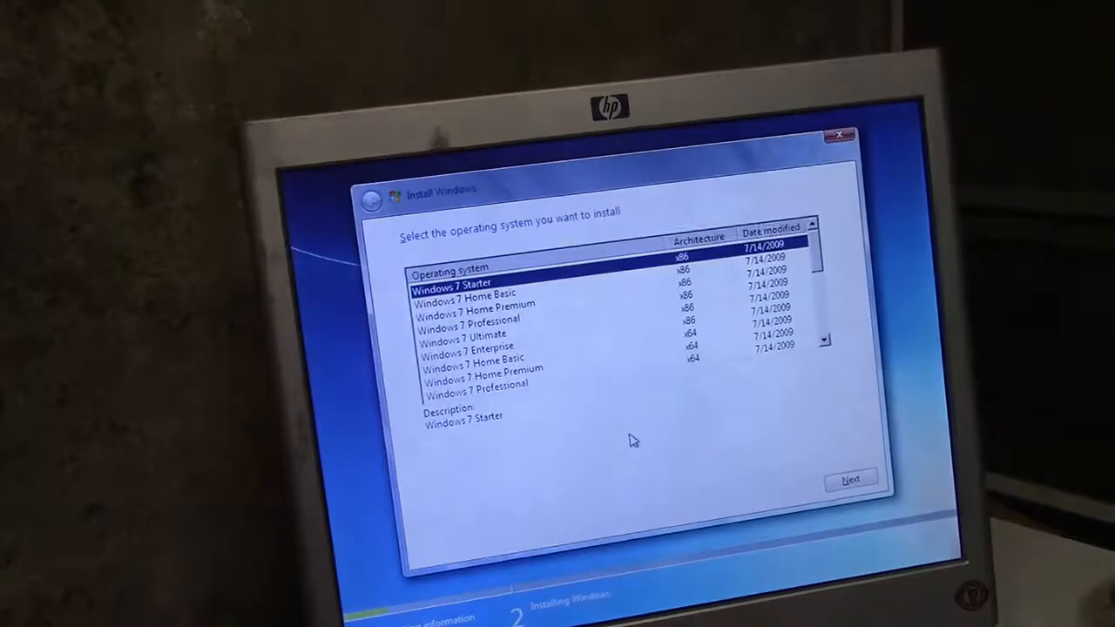
- Custom-install Windows 7 Home Premium x86 onto Disk 0's 74.5 GB unallocated space
{"action": "left_click", "coordinate": [488, 312]}
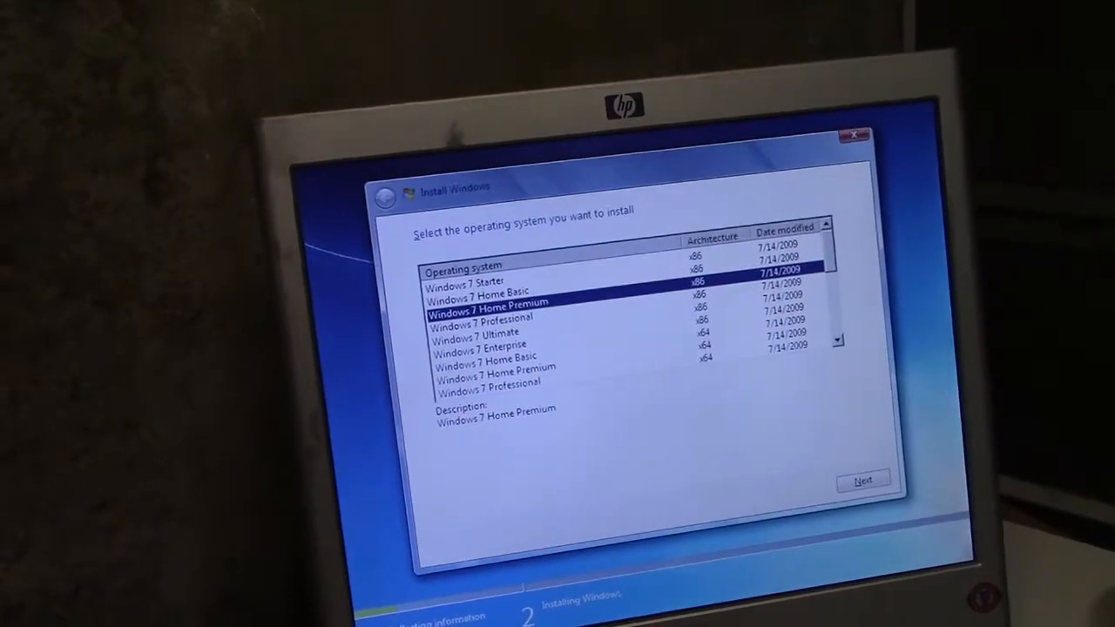
{"action": "left_click", "coordinate": [862, 481]}
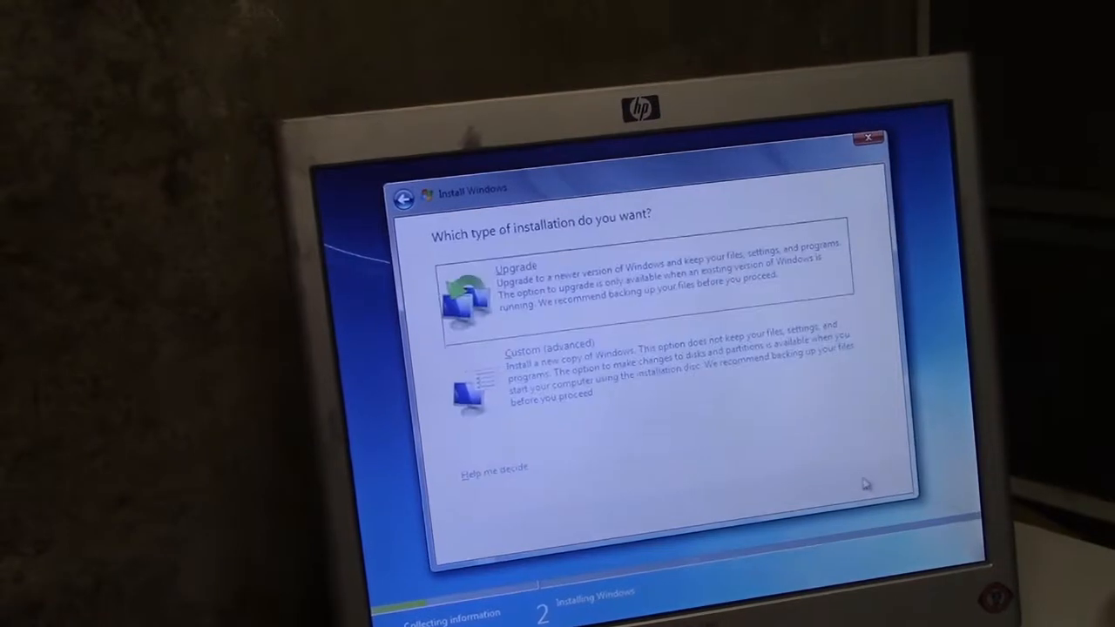
{"action": "left_click", "coordinate": [544, 366]}
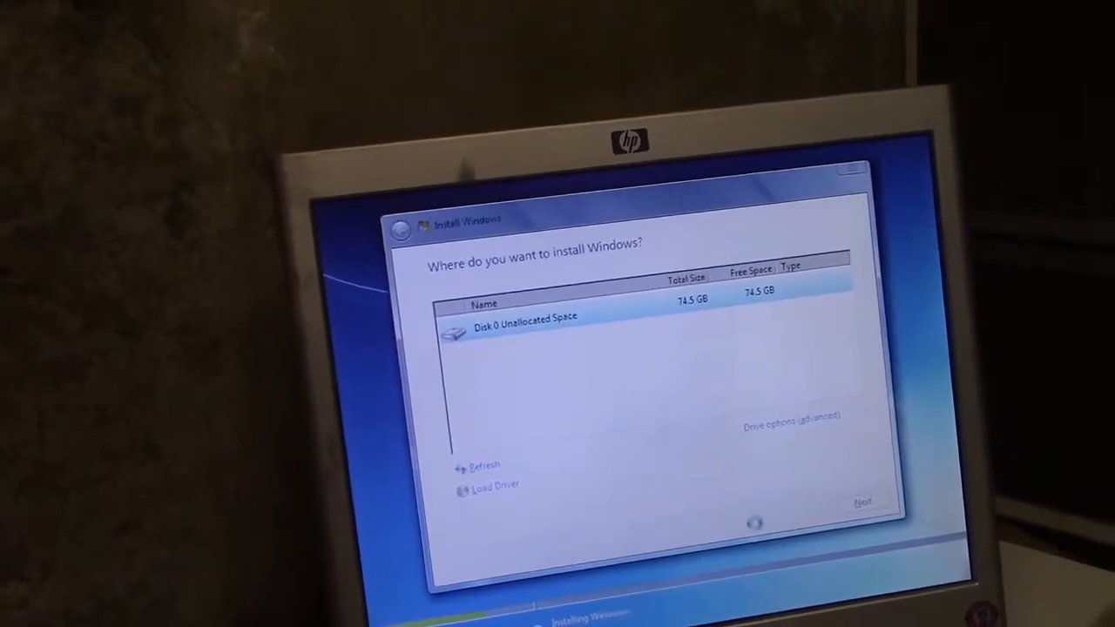
{"action": "left_click", "coordinate": [862, 501]}
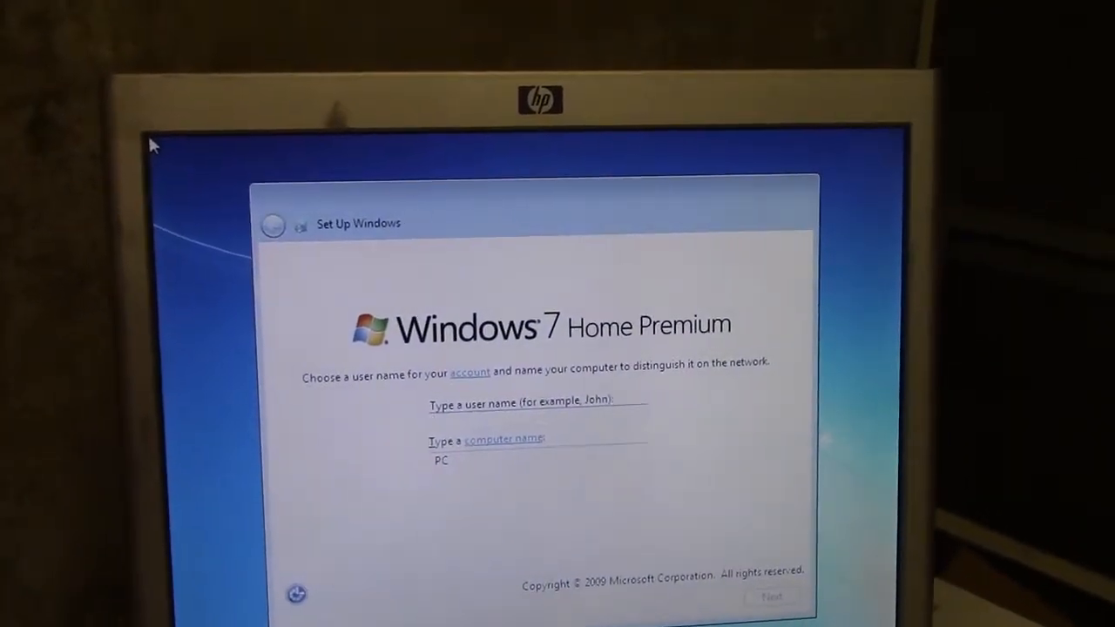
- Enter user name 'Default' and computer name 'FRAN' and continue
{"action": "type", "text": "D"}
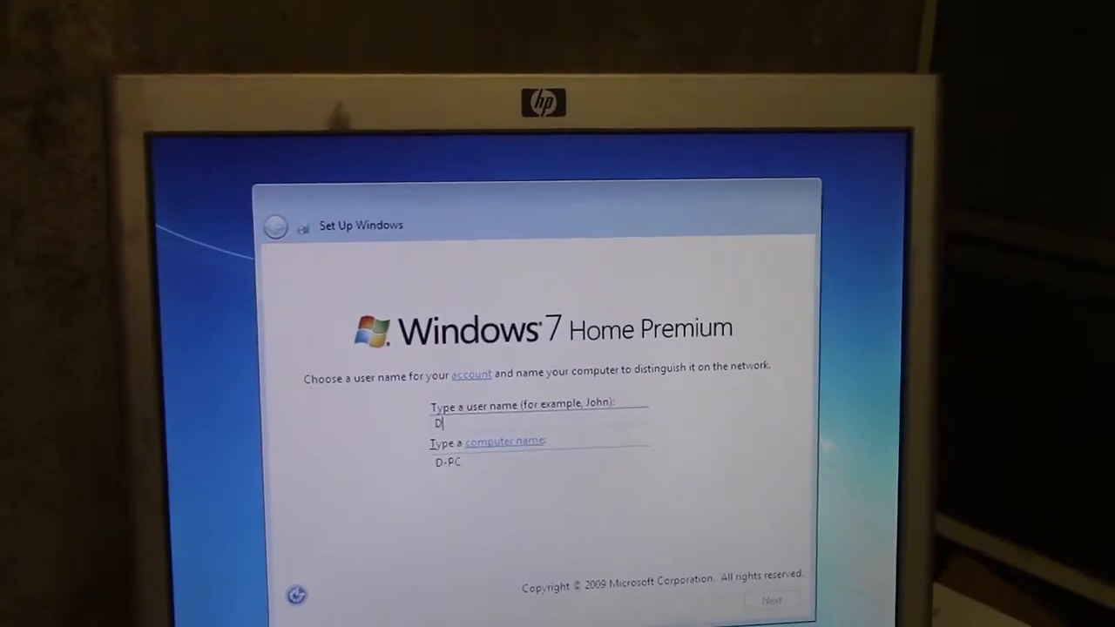
{"action": "type", "text": "efault"}
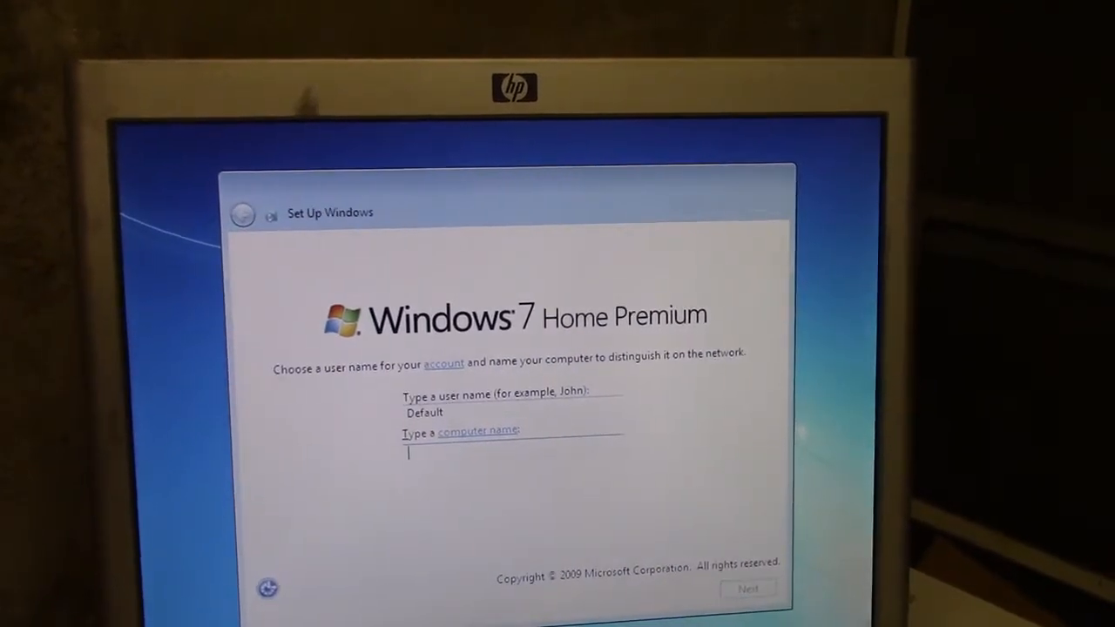
{"action": "type", "text": "FRAN"}
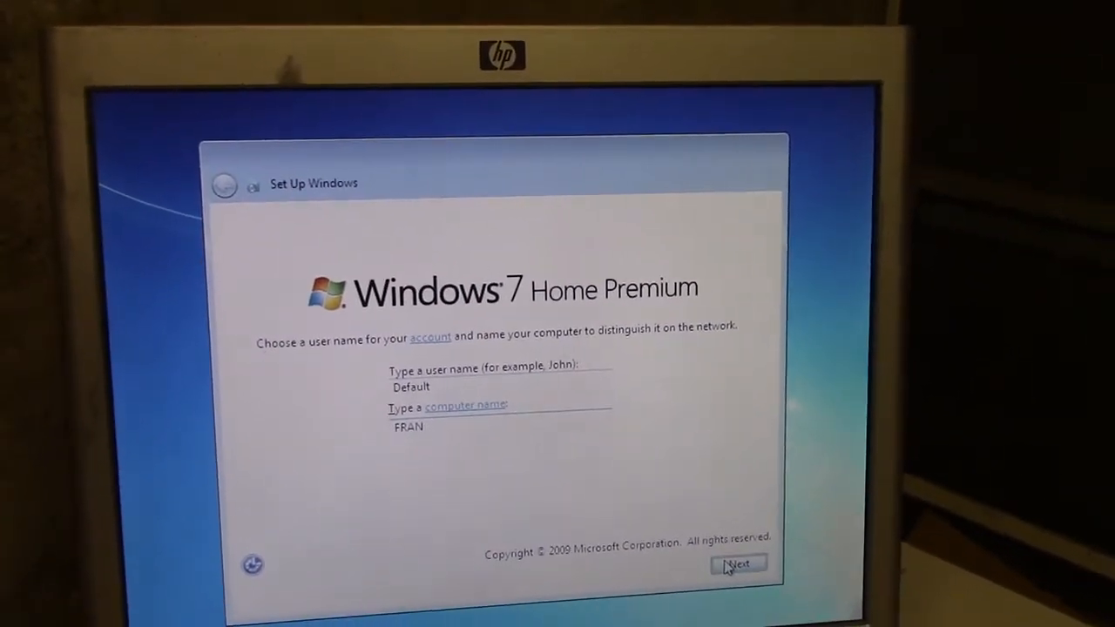
{"action": "left_click", "coordinate": [738, 563]}
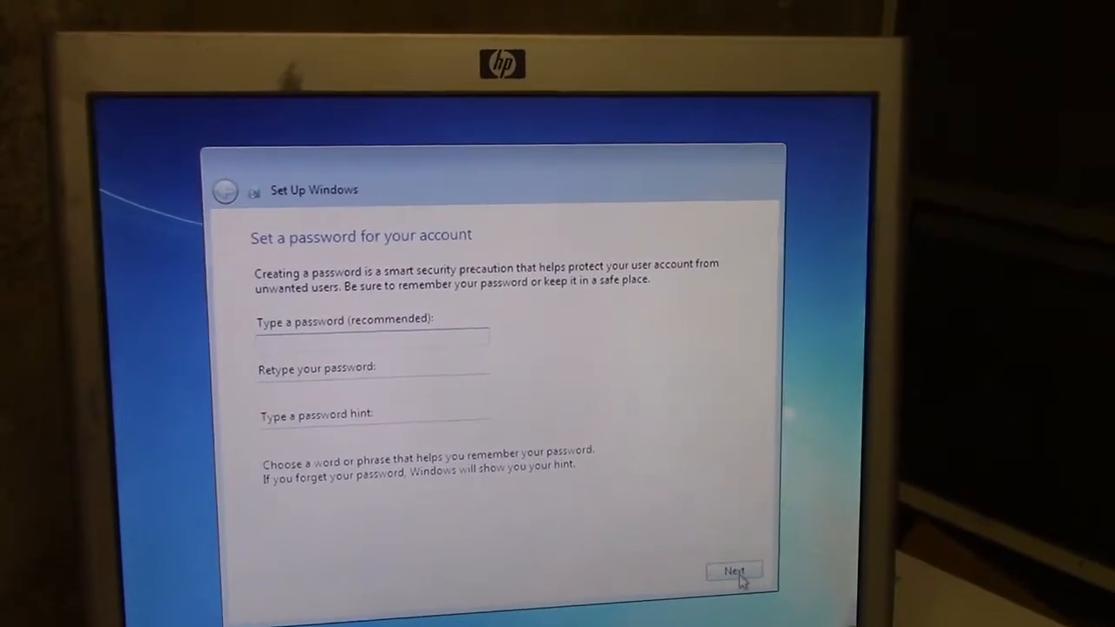
- Skip the password, choose Eastern Time (US & Canada), and select Home network
{"action": "left_click", "coordinate": [734, 571]}
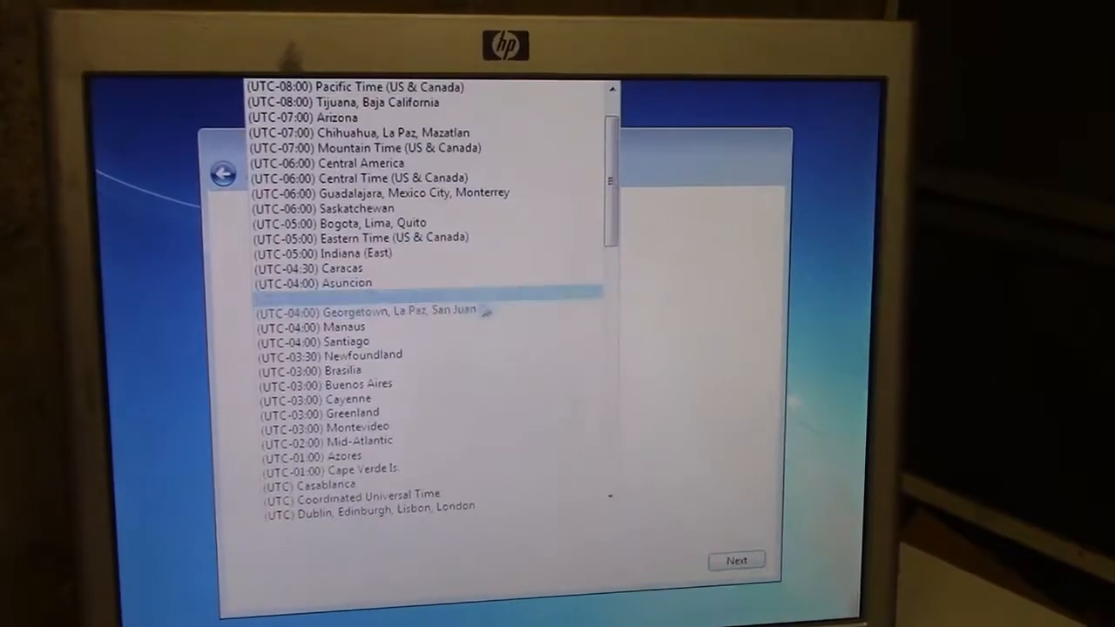
{"action": "left_click", "coordinate": [360, 237]}
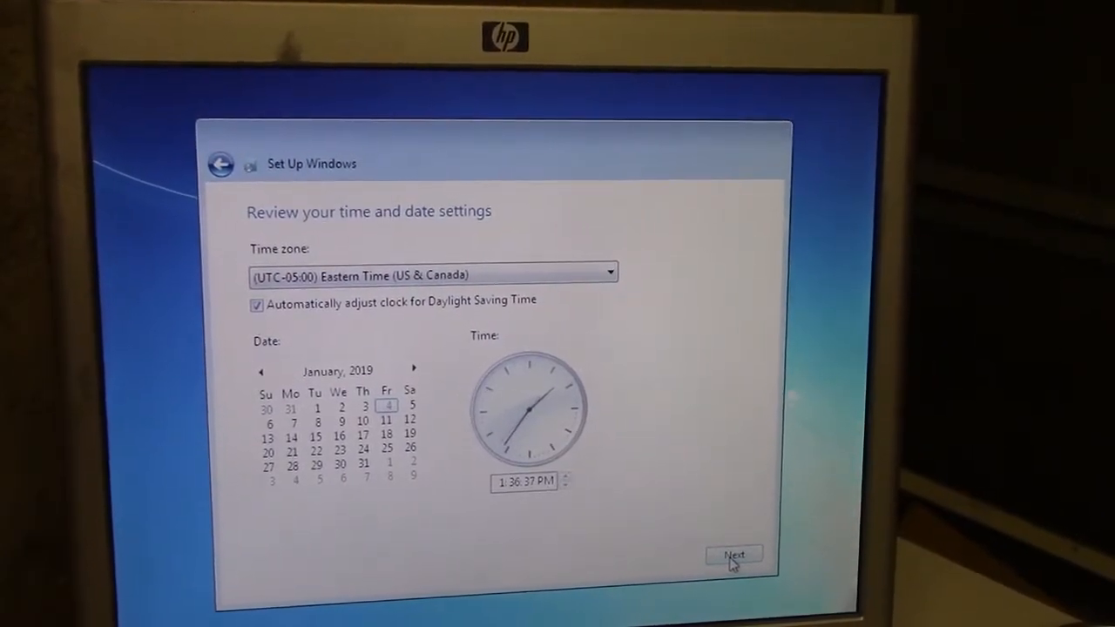
{"action": "left_click", "coordinate": [734, 555]}
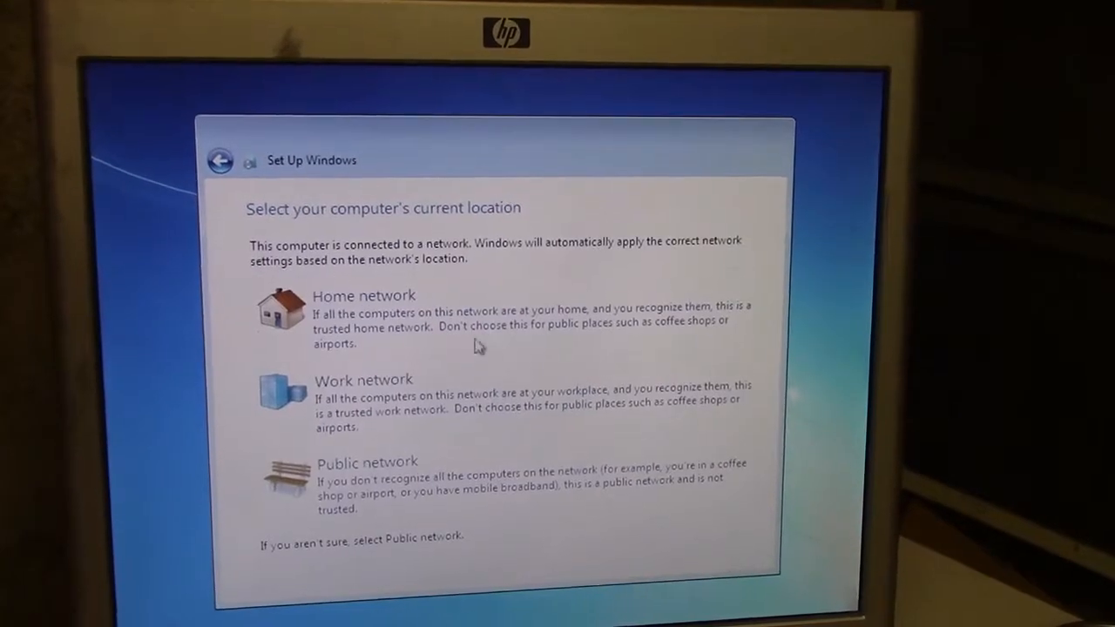
{"action": "left_click", "coordinate": [363, 295]}
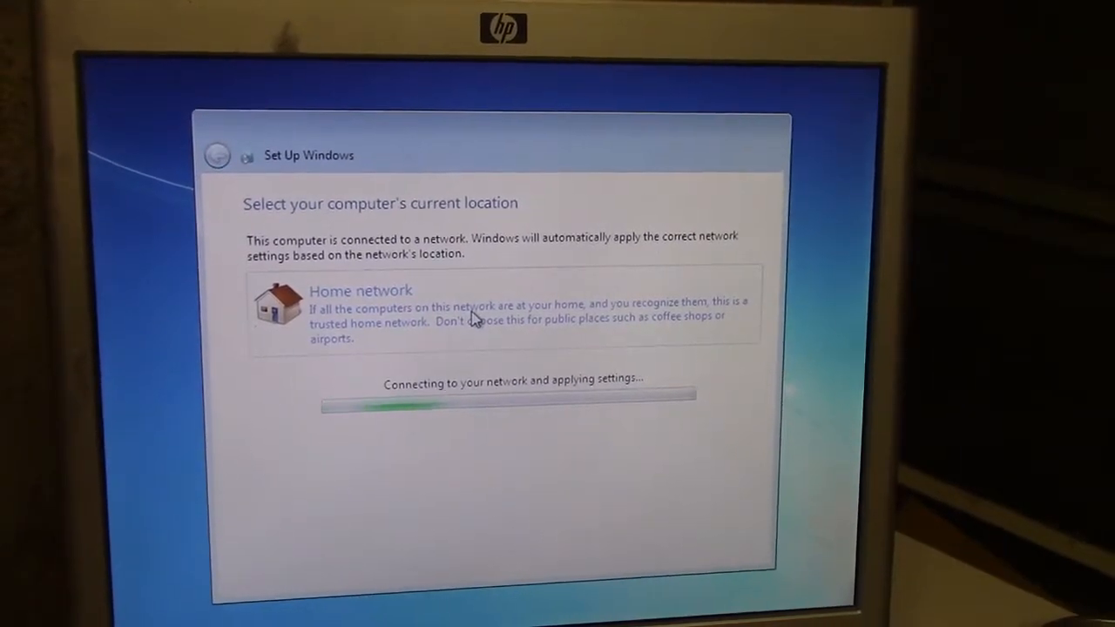